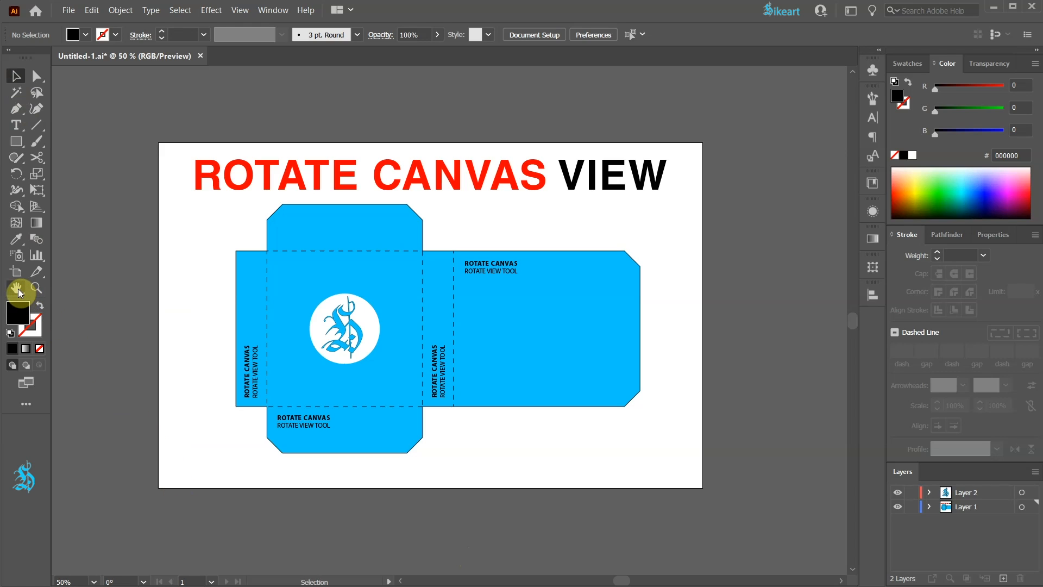
Open the Hand Tool flyout to reach the Rotate View Tool
click(16, 290)
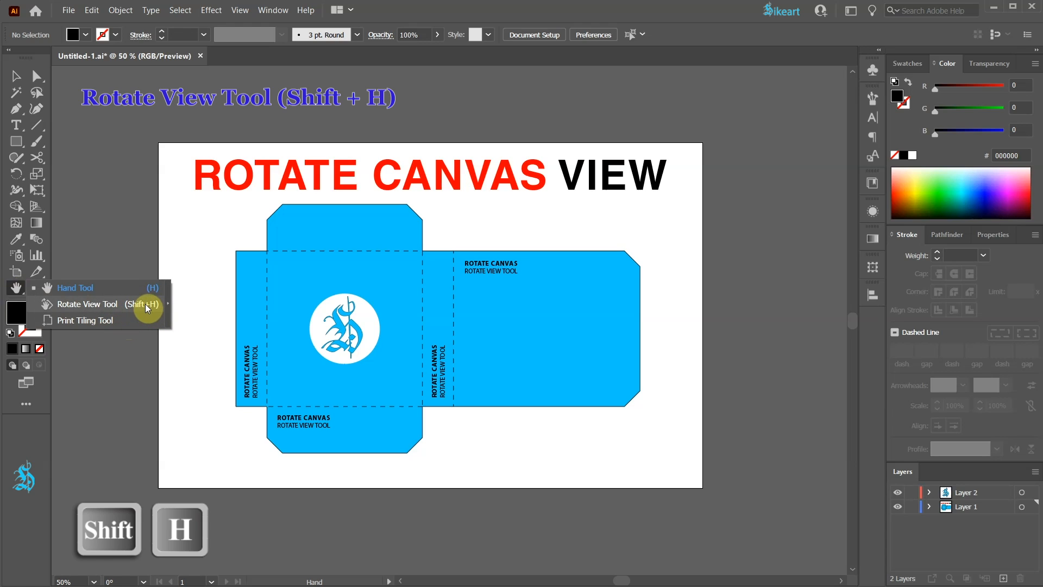
Pick the Rotate View Tool and drag the canvas view to about -31 degrees
click(86, 304)
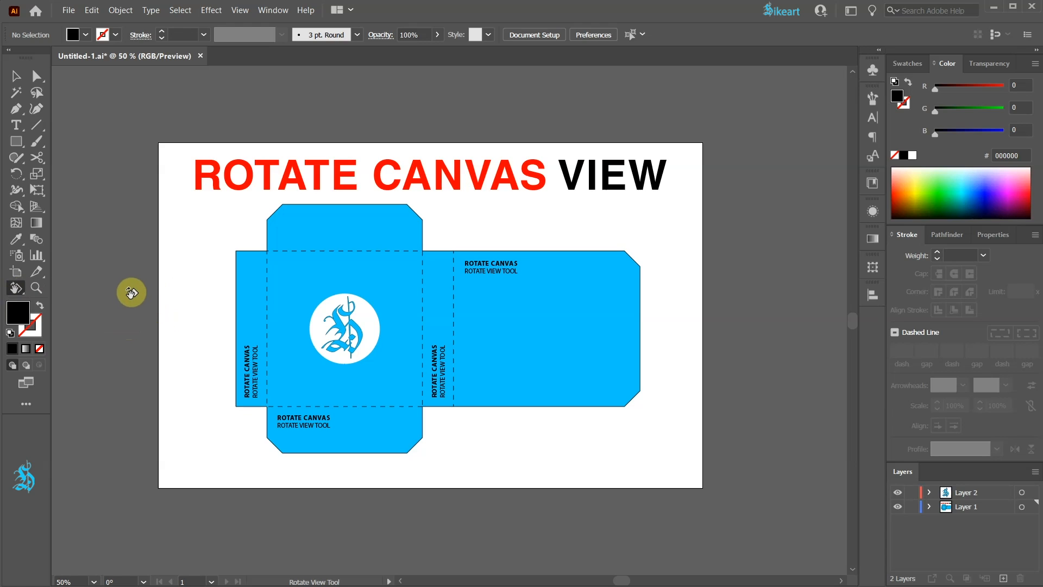
mouse_move(677, 265)
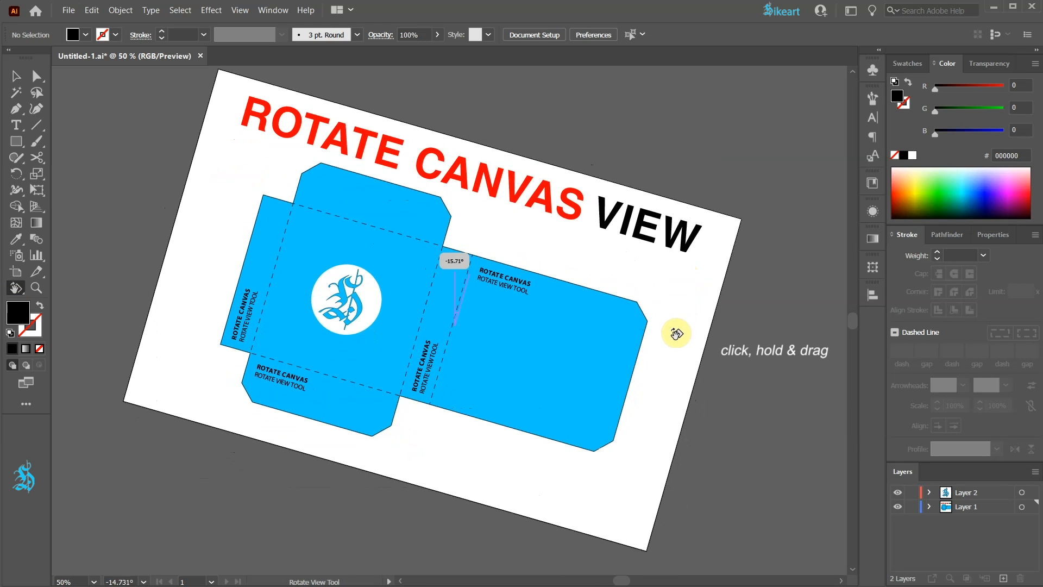
drag(677, 333, 670, 364)
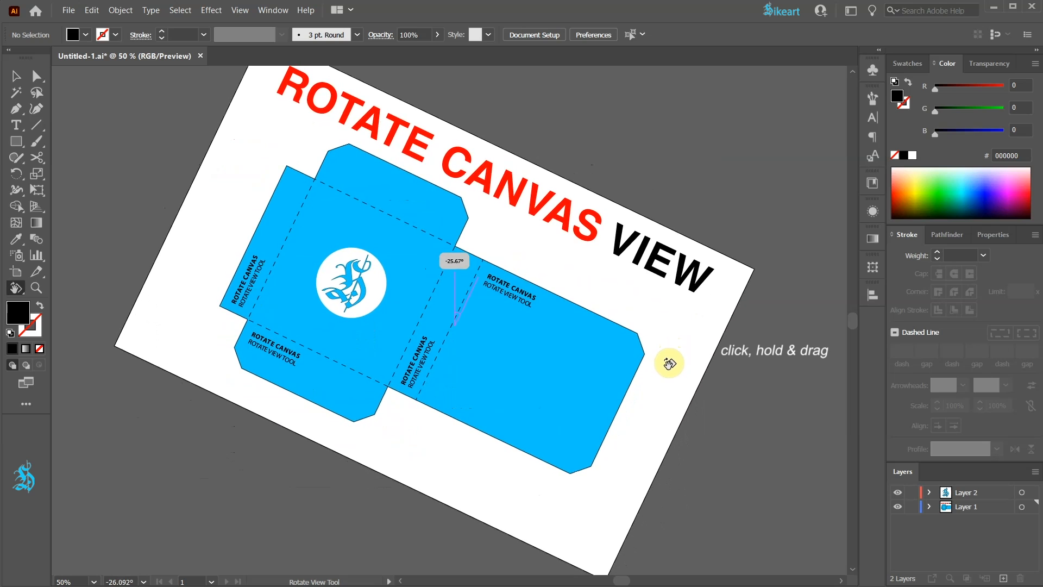
drag(670, 363, 604, 213)
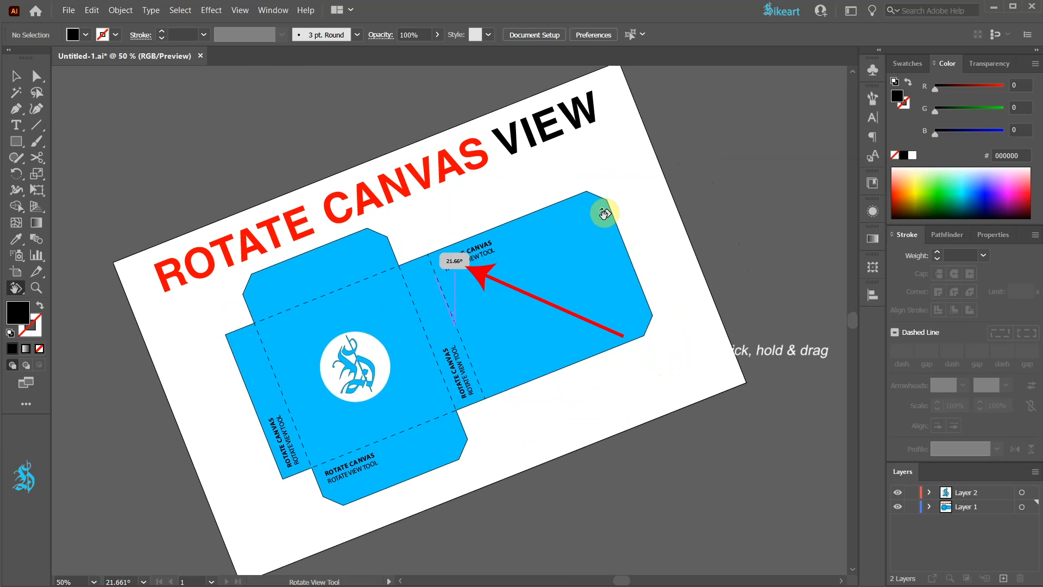
drag(598, 213, 589, 190)
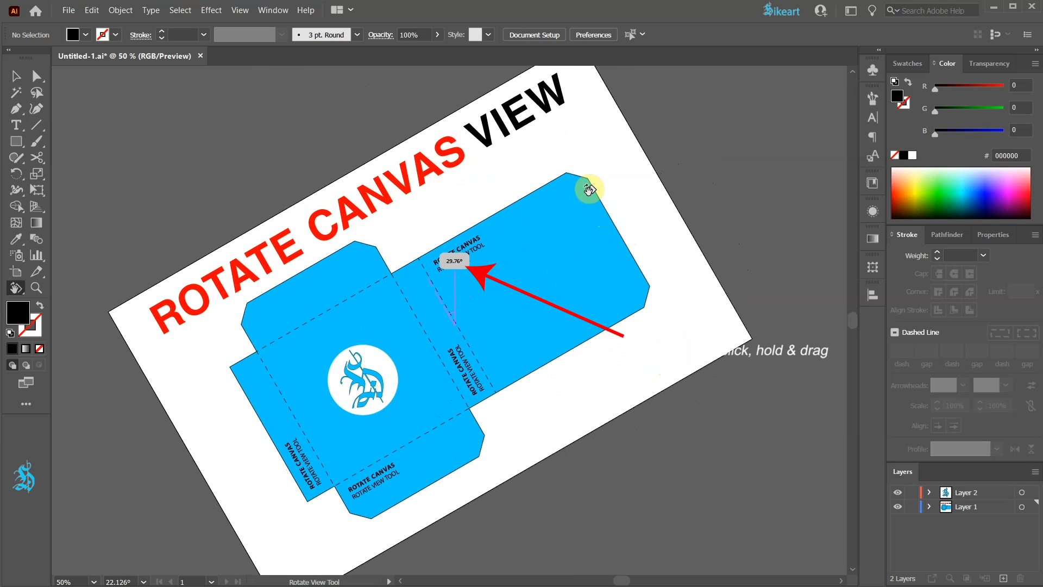
drag(589, 190, 615, 366)
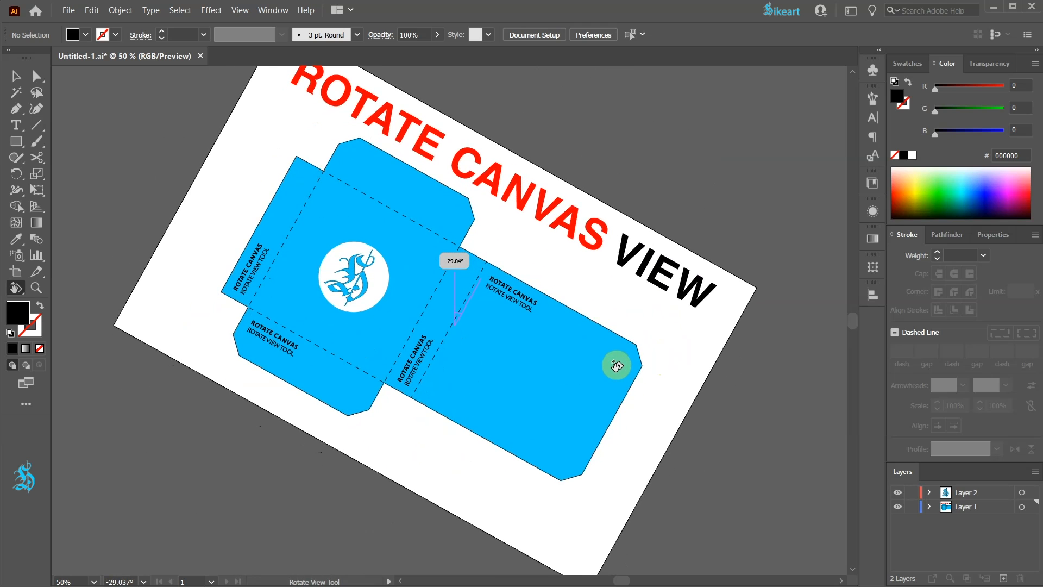
drag(616, 365, 678, 388)
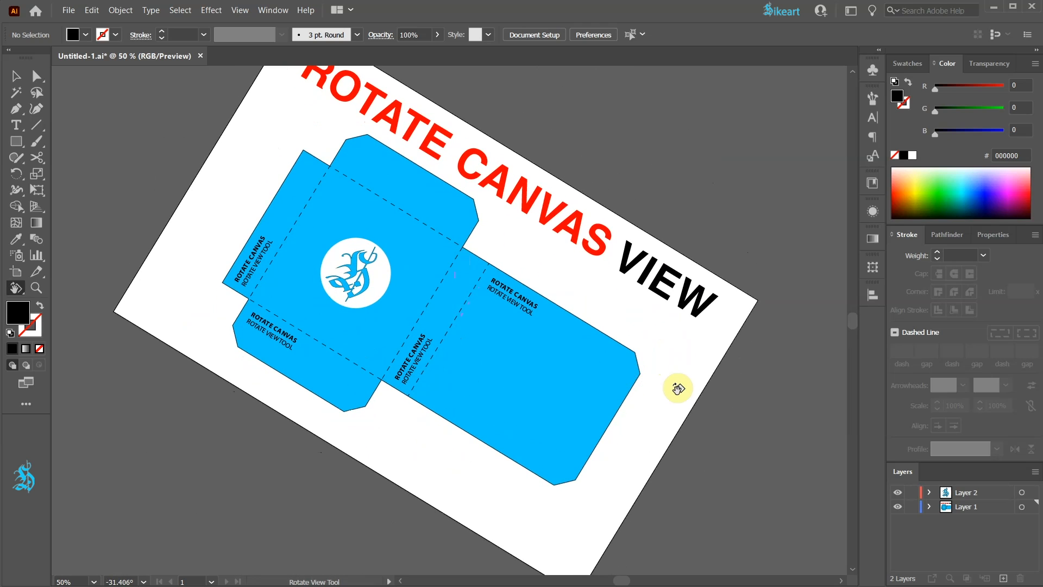
Turn on Show Grid so grid lines follow the -31 degree tilt
click(239, 10)
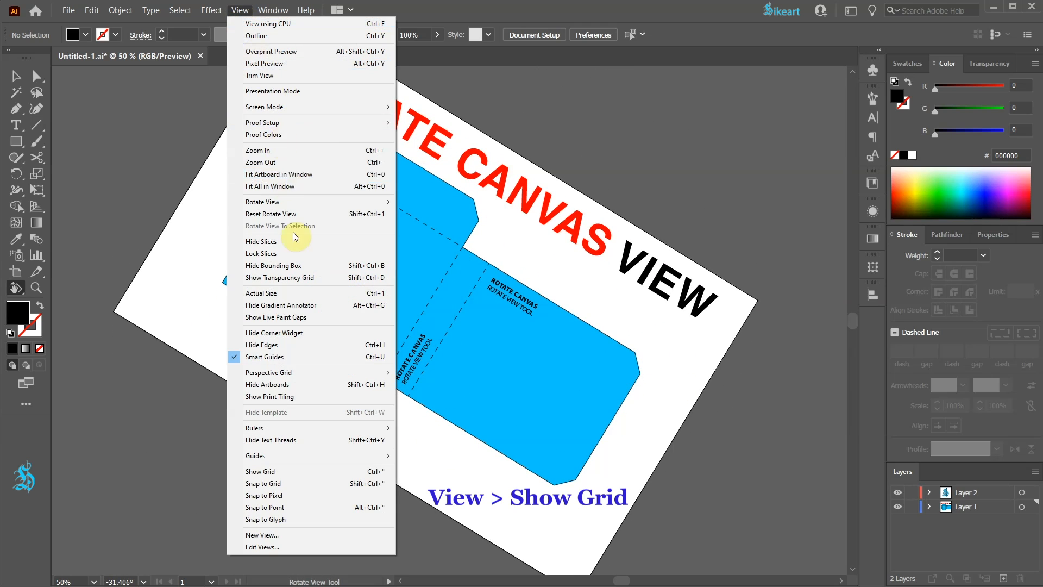
mouse_move(293, 471)
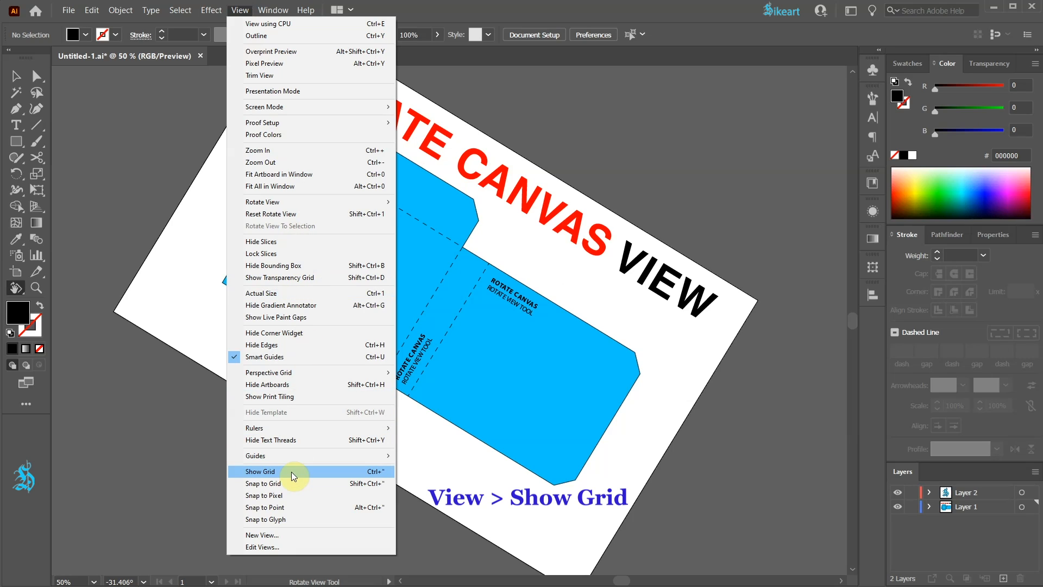
key(ctrl+")
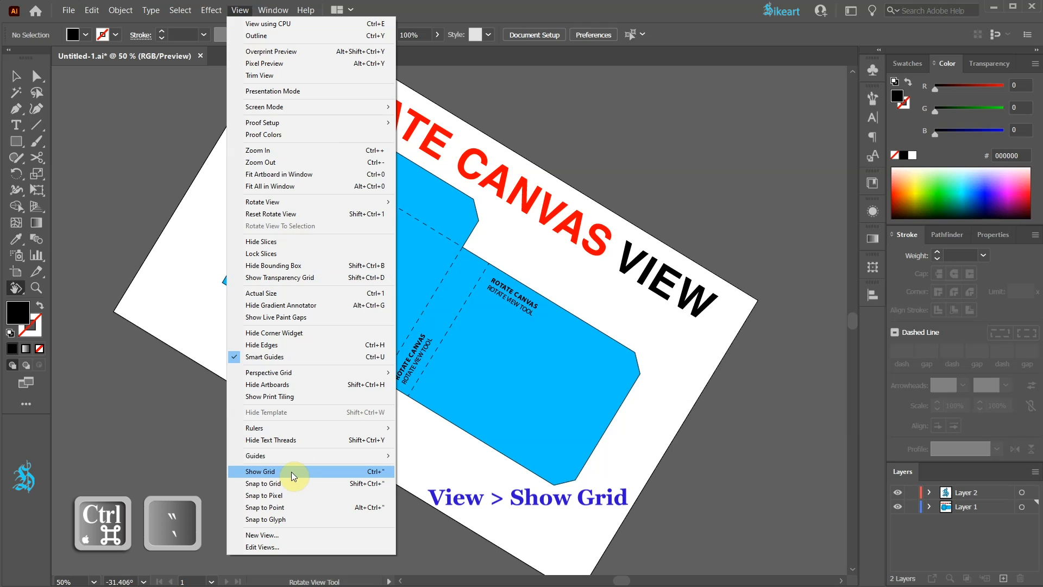
click(260, 471)
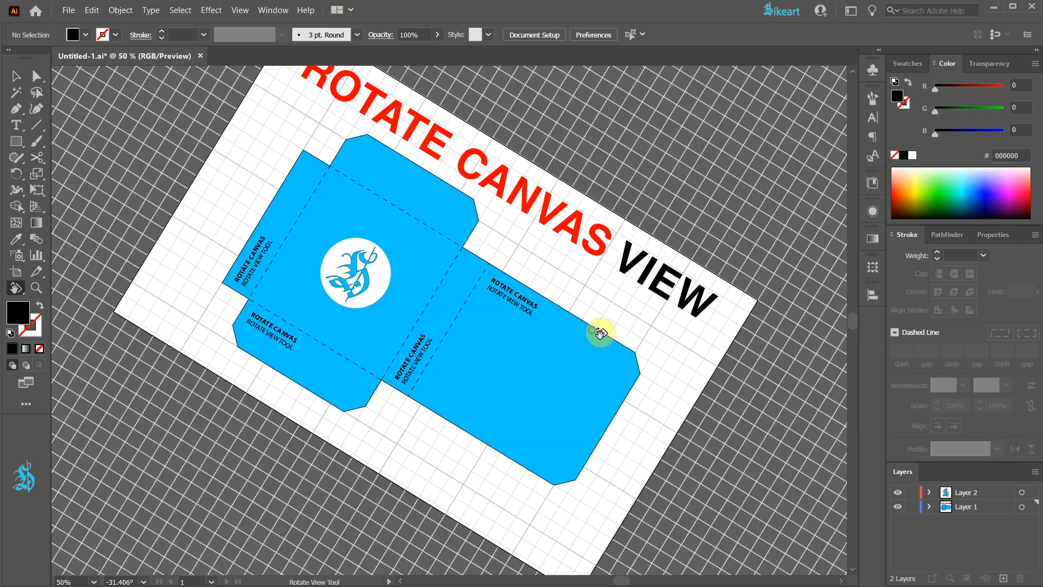
Drag the gridded view to the opposite tilt of about 33 degrees
drag(601, 332, 594, 236)
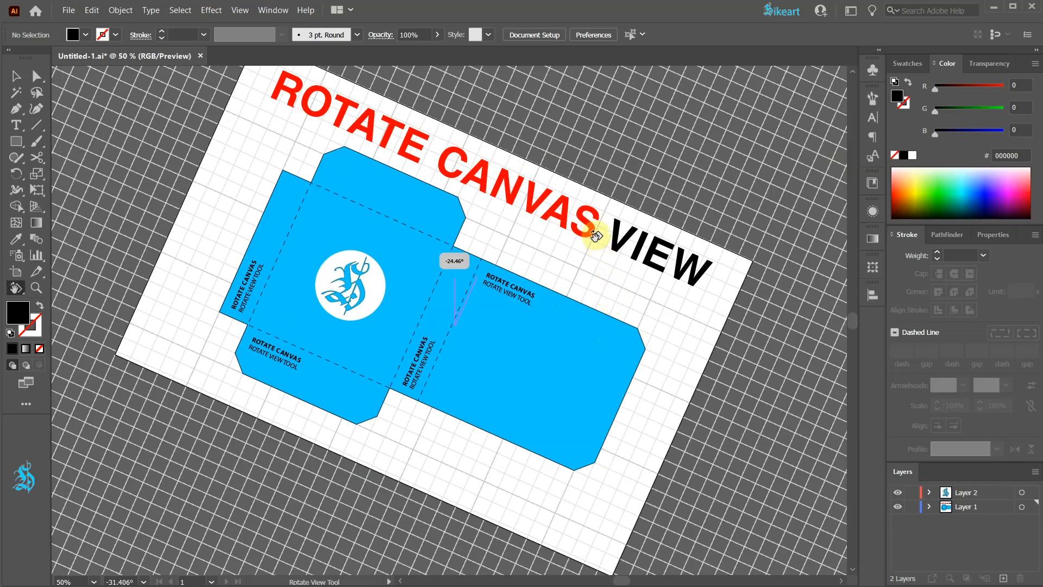
drag(595, 236, 559, 176)
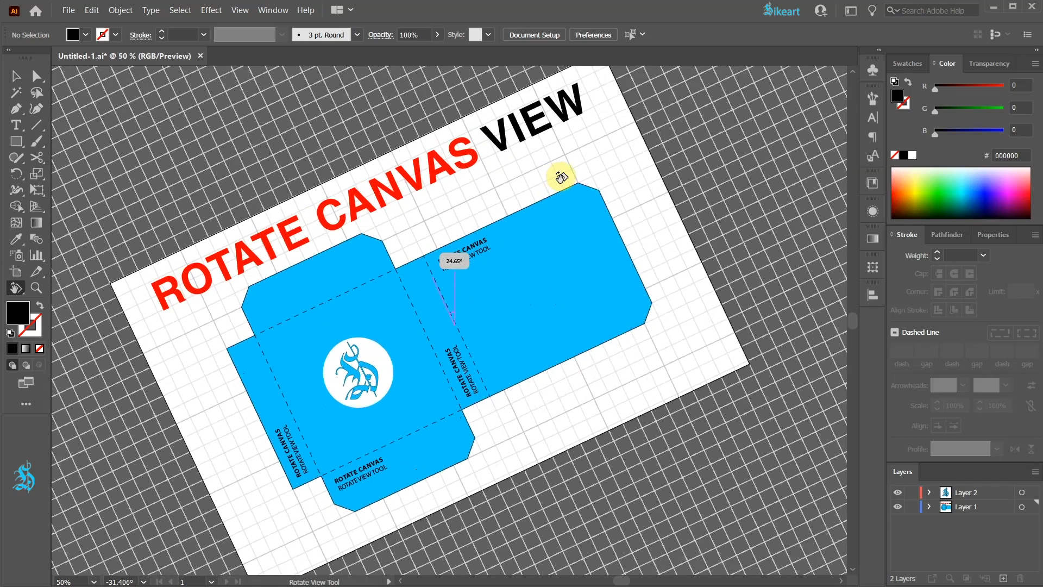
drag(558, 176, 548, 166)
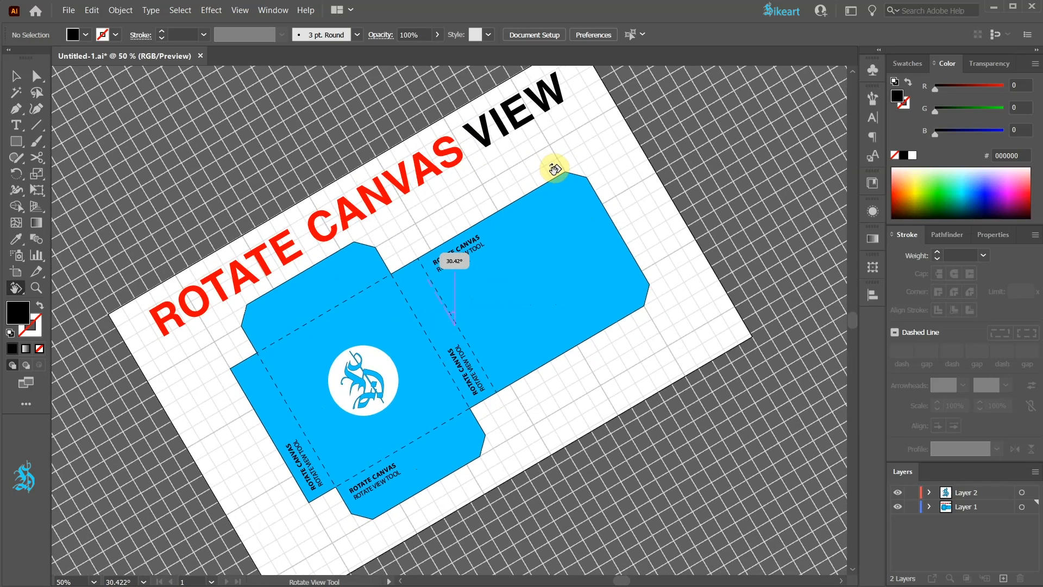
drag(552, 169, 551, 176)
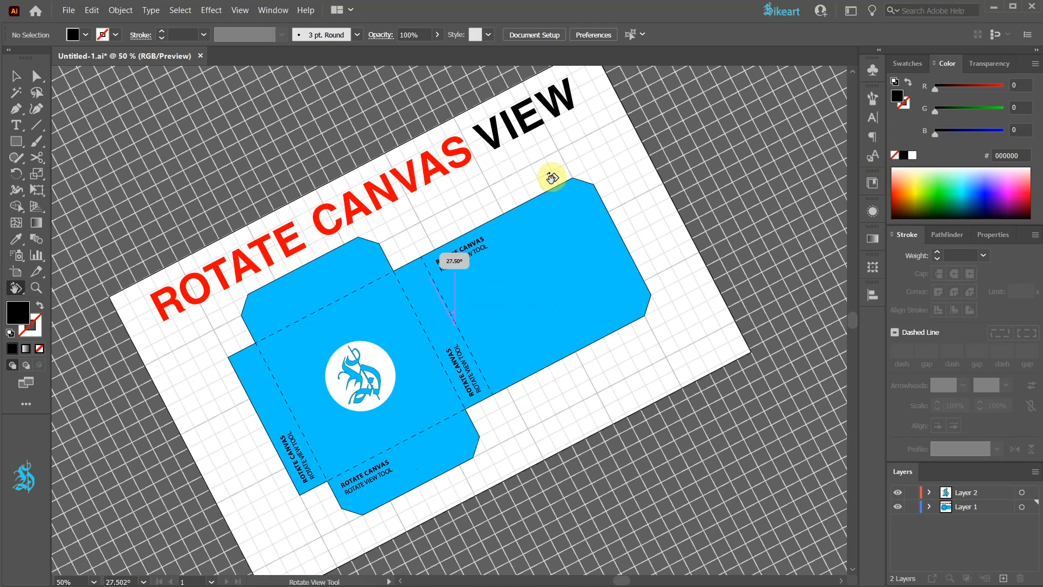
drag(550, 175, 542, 166)
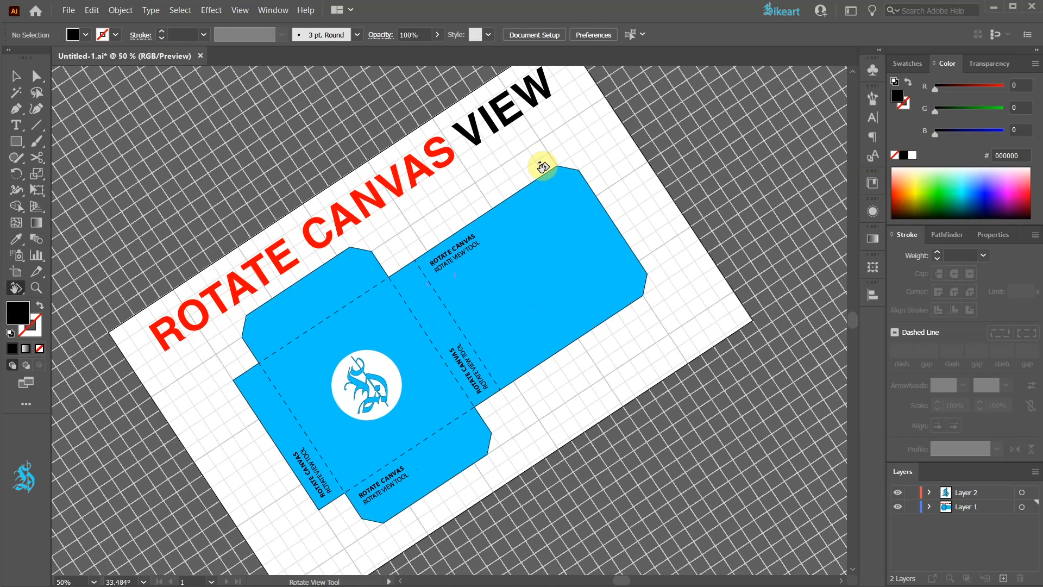
mouse_move(240, 10)
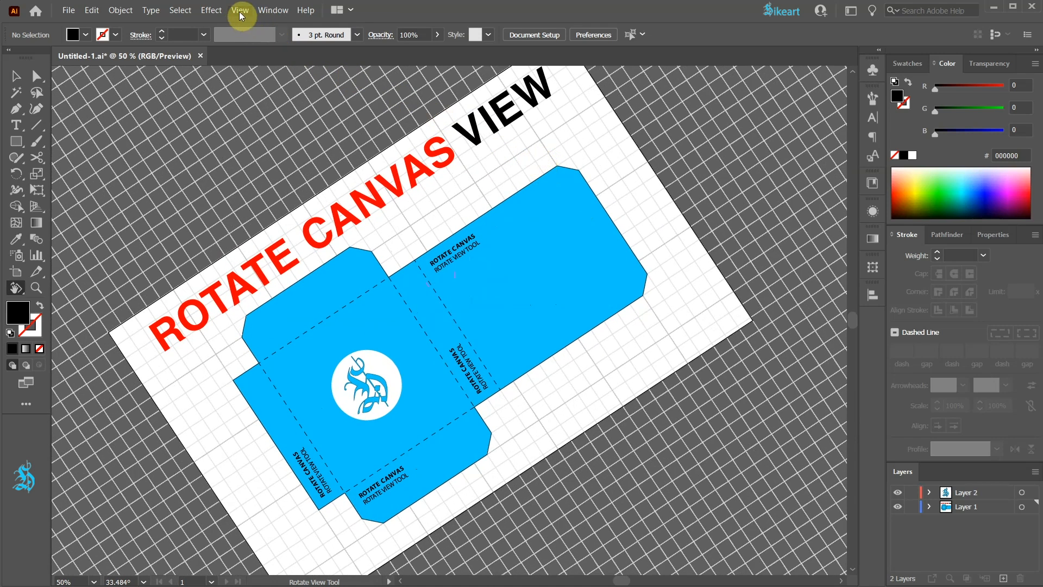
Apply the preset -90 degree view rotation from View > Rotate View
click(239, 10)
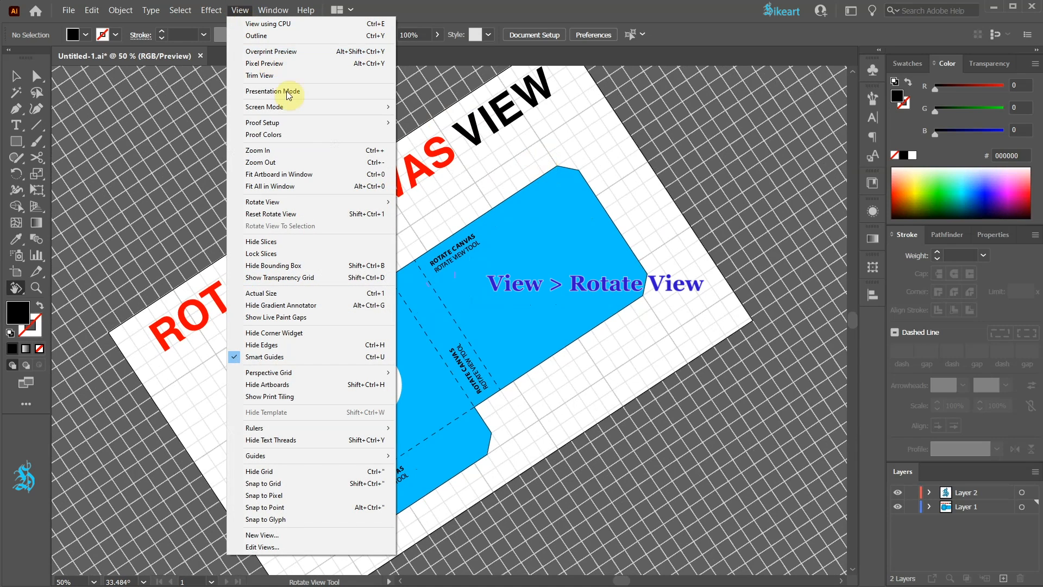
click(262, 202)
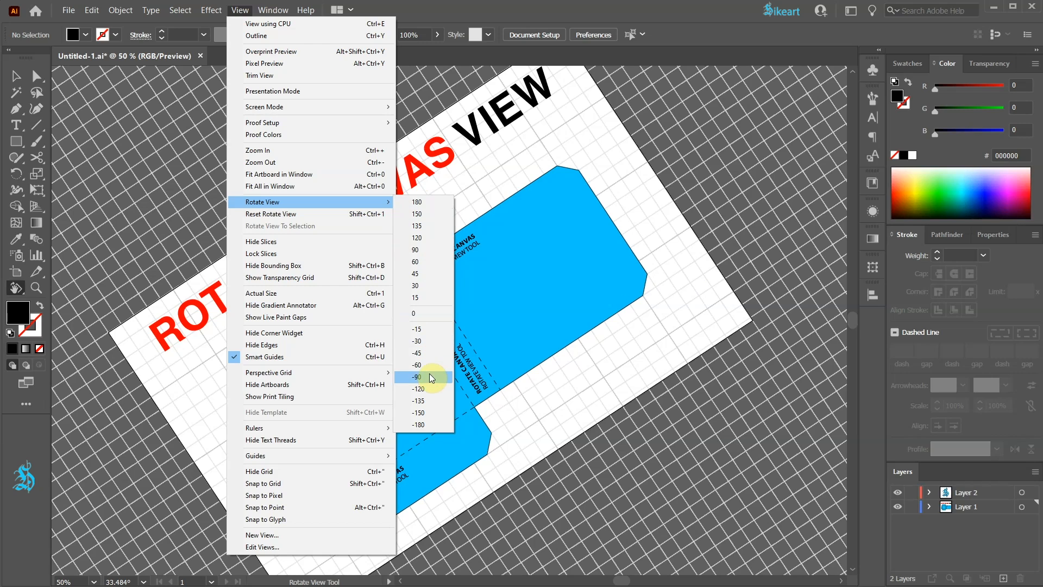
click(418, 377)
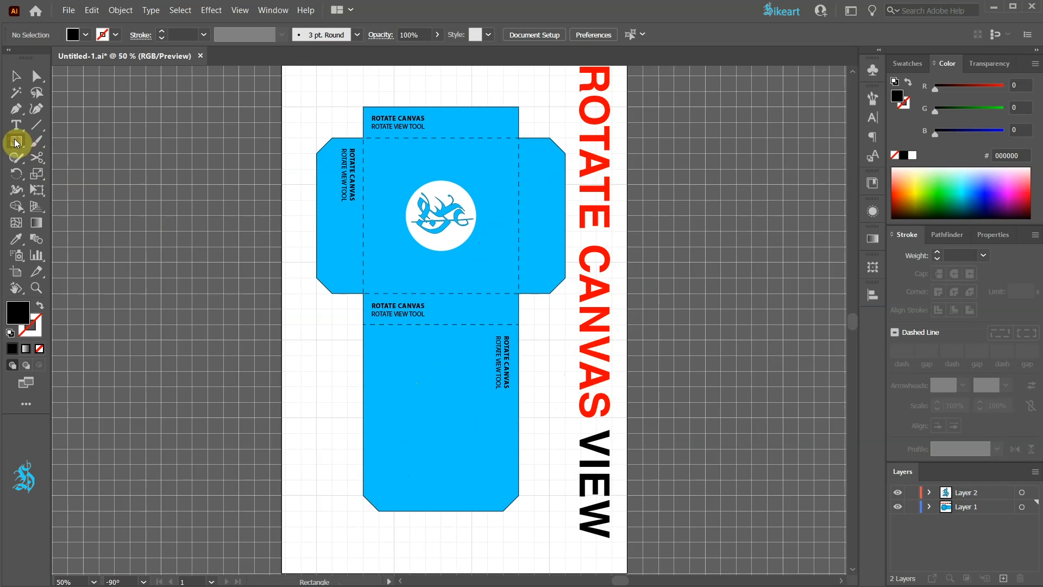
Draw a rectangle beside the dieline, add 'ROTATE CANVAS' text, and deselect it
drag(314, 361, 364, 427)
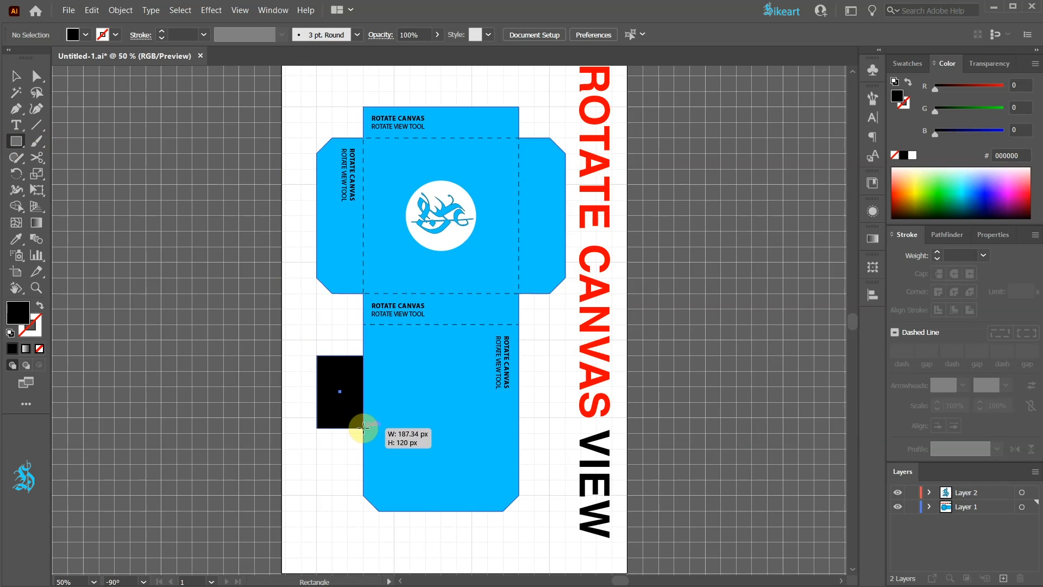
click(15, 125)
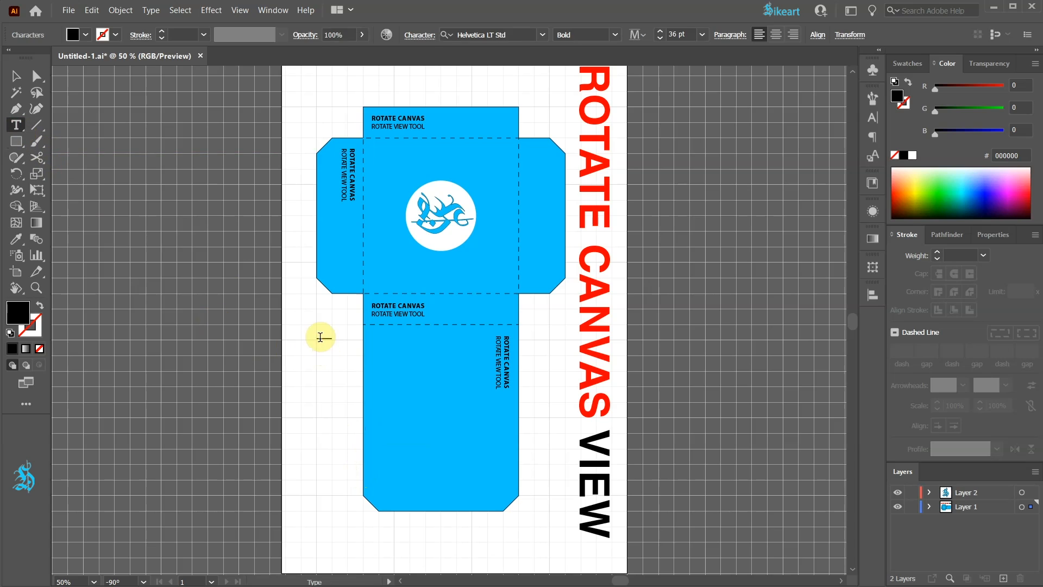
text(ROTATE CANVAS)
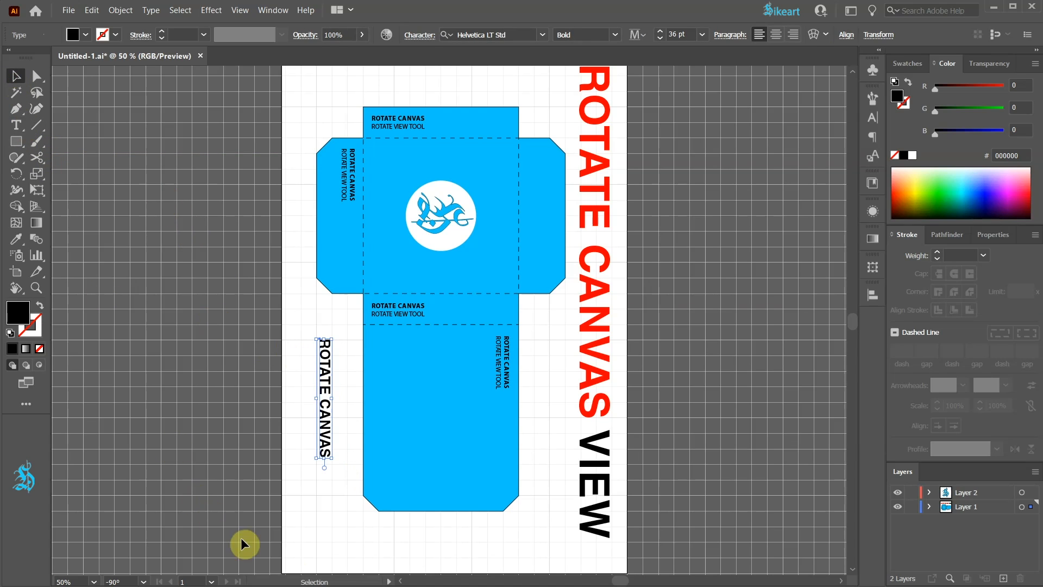
click(362, 429)
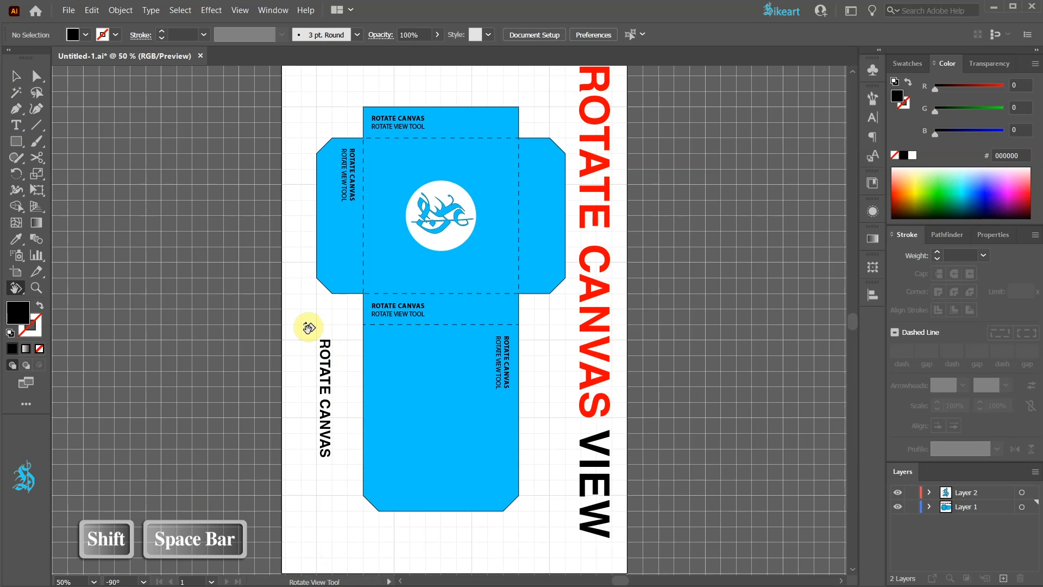
Drag the canvas view to about 49 degrees, then return to the Selection Tool
drag(308, 327, 336, 358)
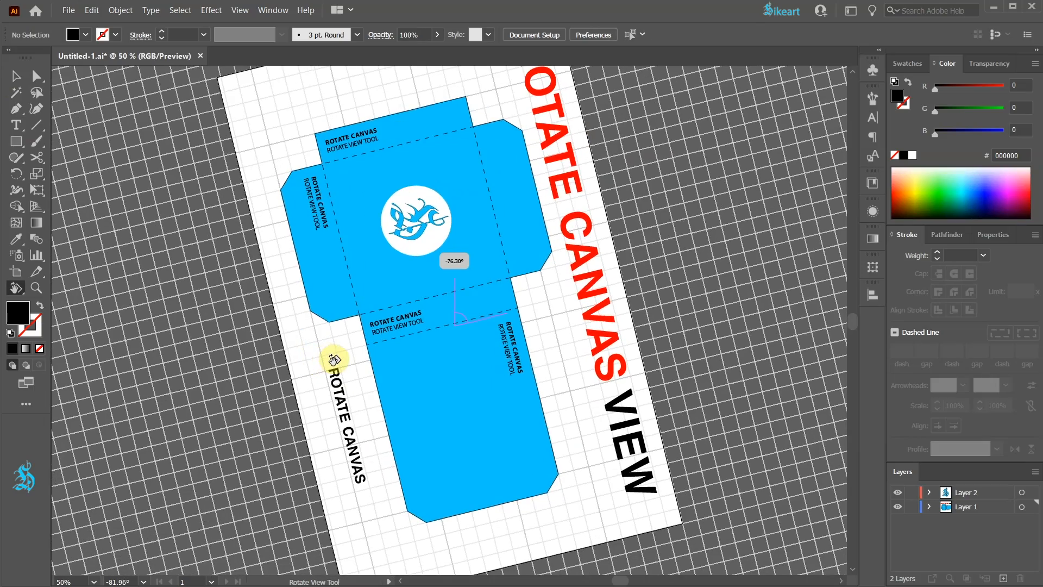
drag(333, 358, 484, 347)
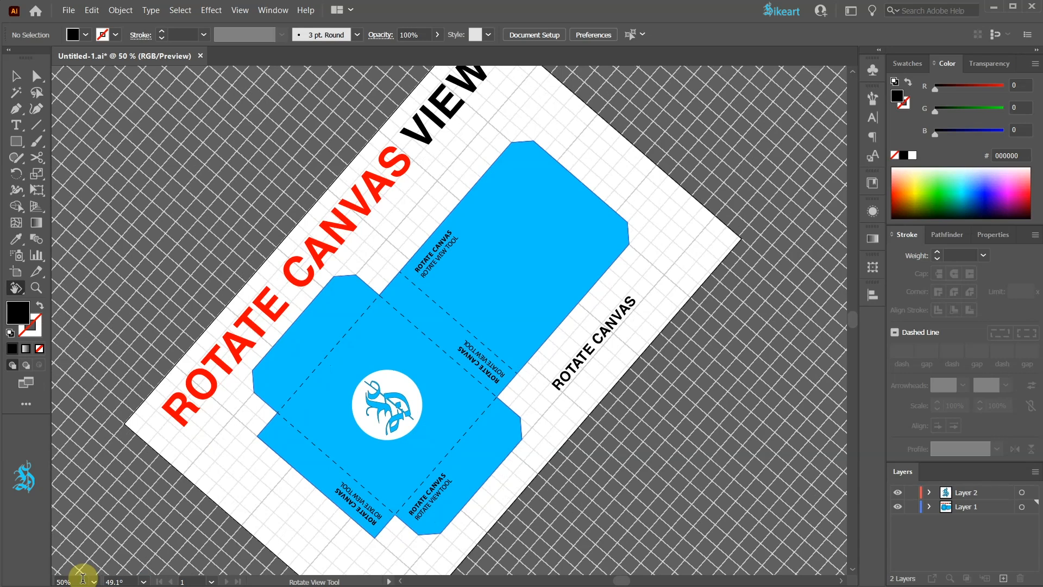
key(v)
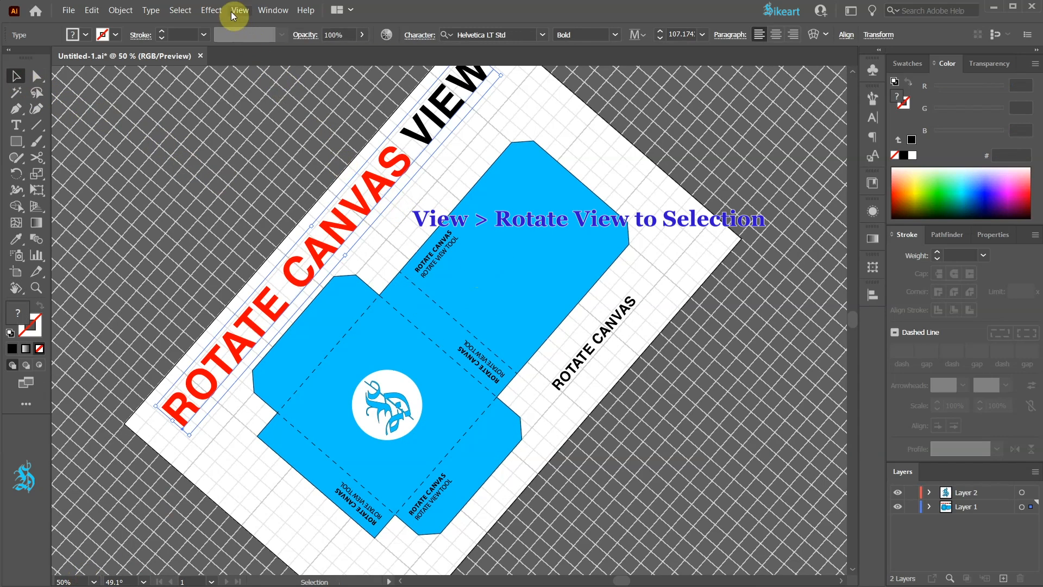
Apply Rotate View to Selection on the title, then tilt the view to roughly 31 degrees
click(240, 9)
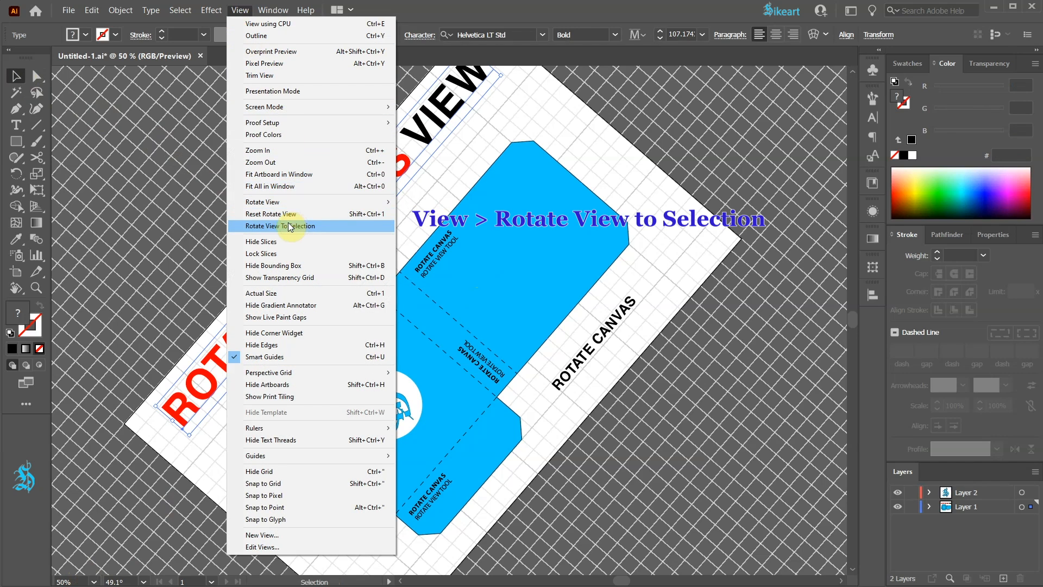
click(286, 225)
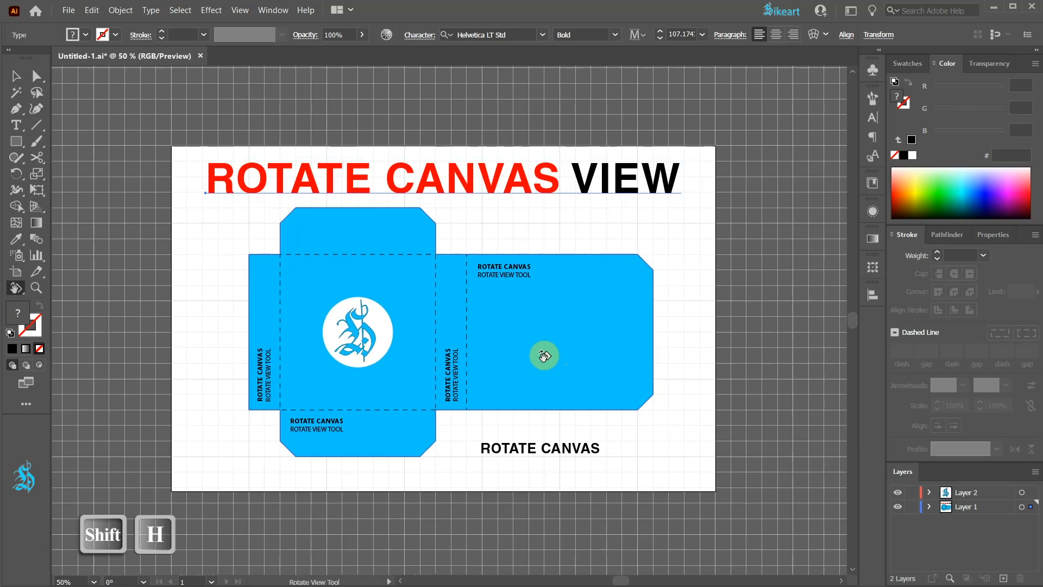
drag(543, 355, 543, 309)
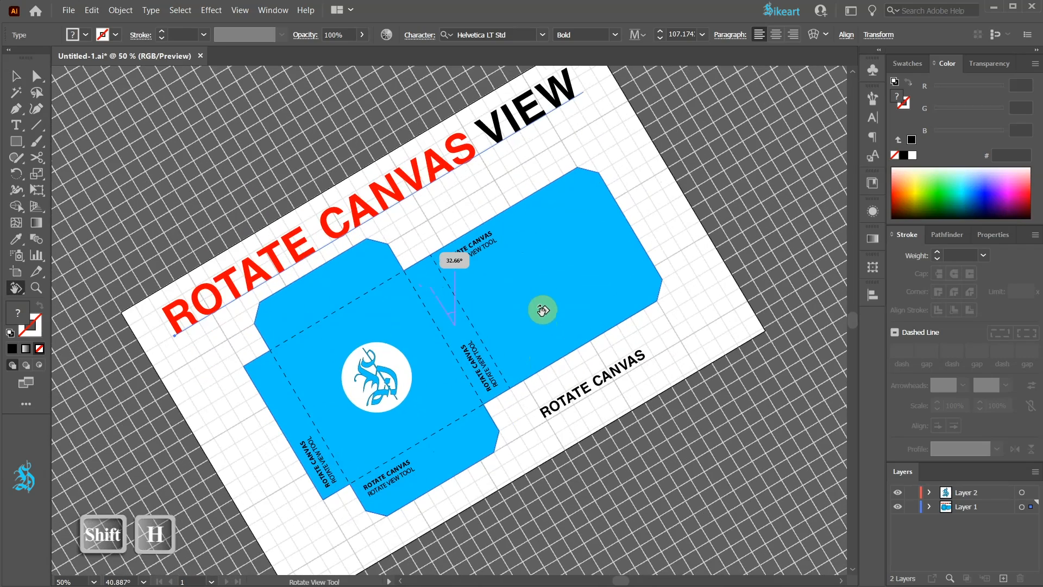
drag(543, 309, 576, 323)
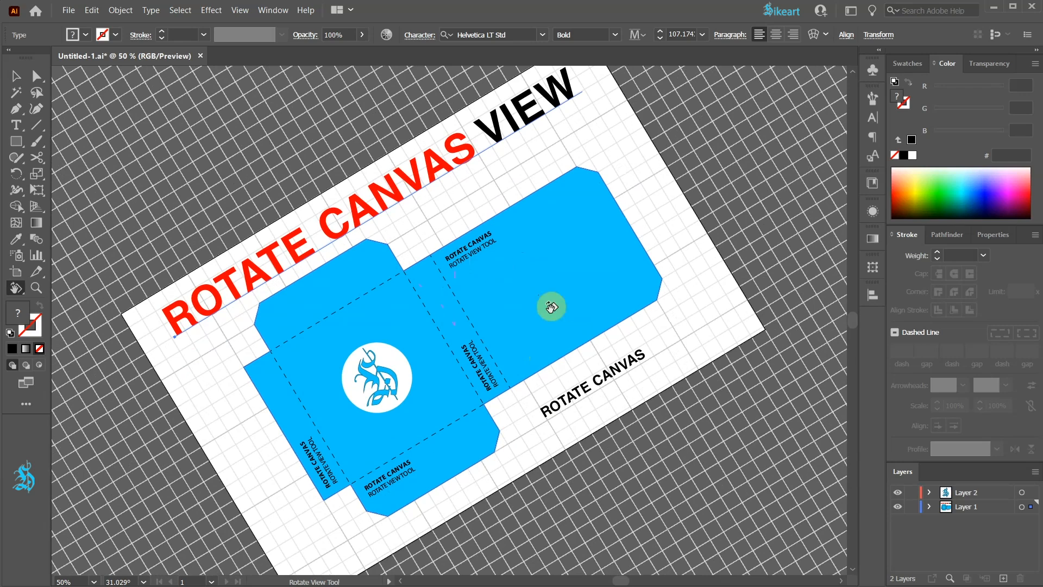
click(239, 9)
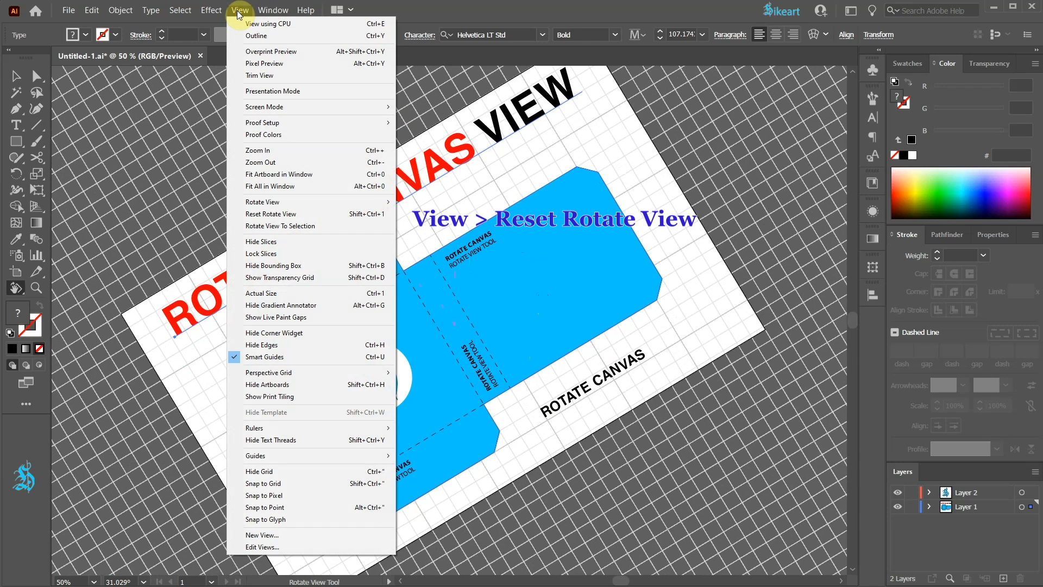
mouse_move(290, 213)
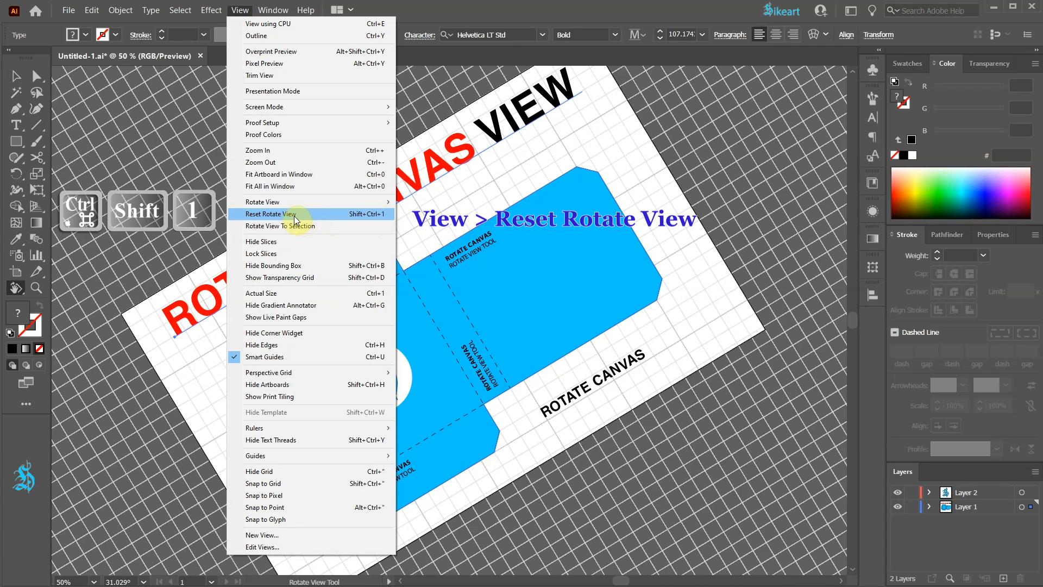
Reset the view rotation to upright, then drag it to a 56 degree tilt
click(270, 213)
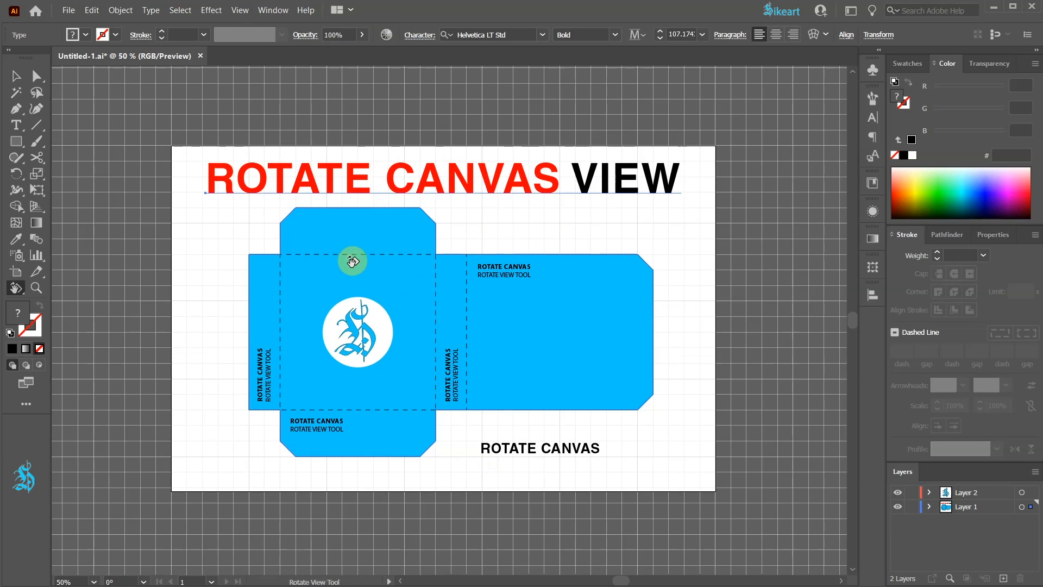
drag(352, 260, 622, 291)
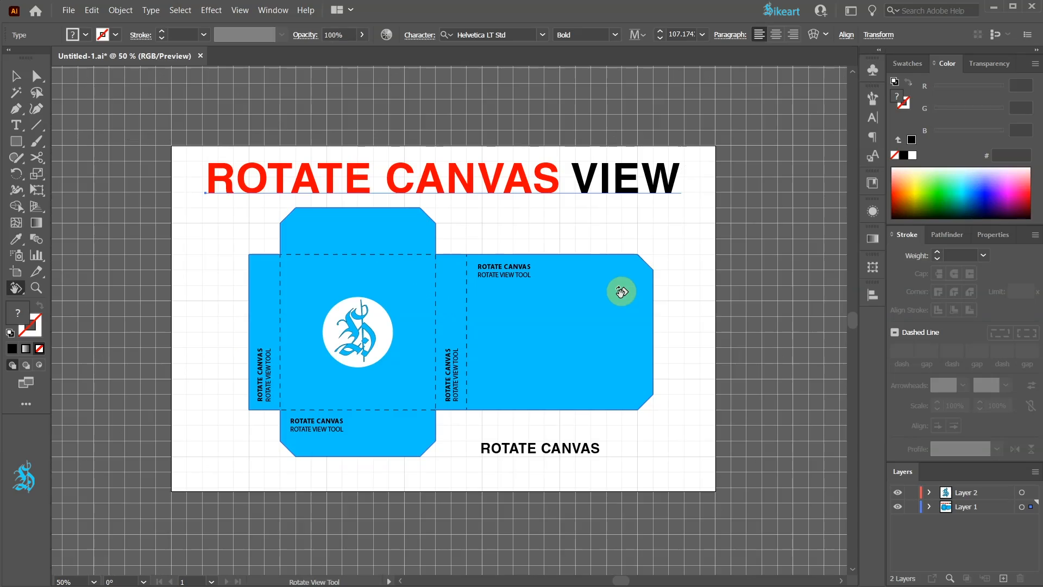
drag(622, 291, 628, 131)
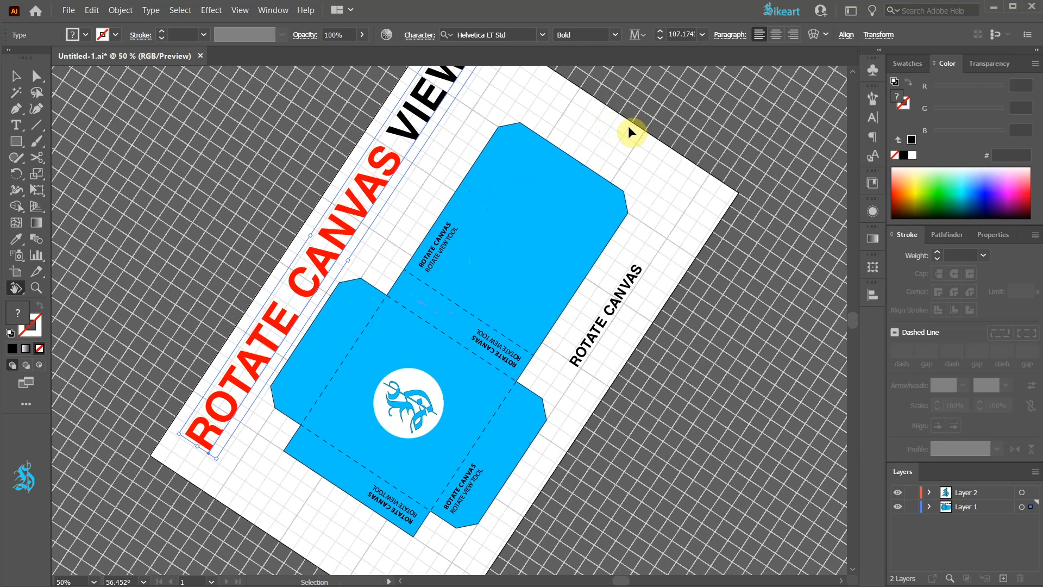
Fit the artboard in the window at about 39% zoom and reopen the View menu
key(ctrl+0)
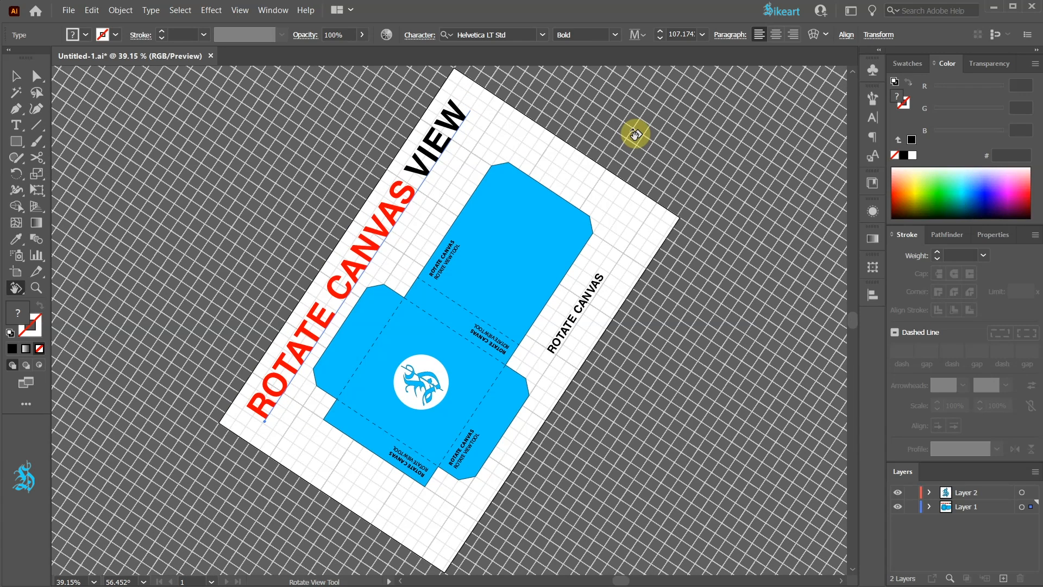
click(239, 10)
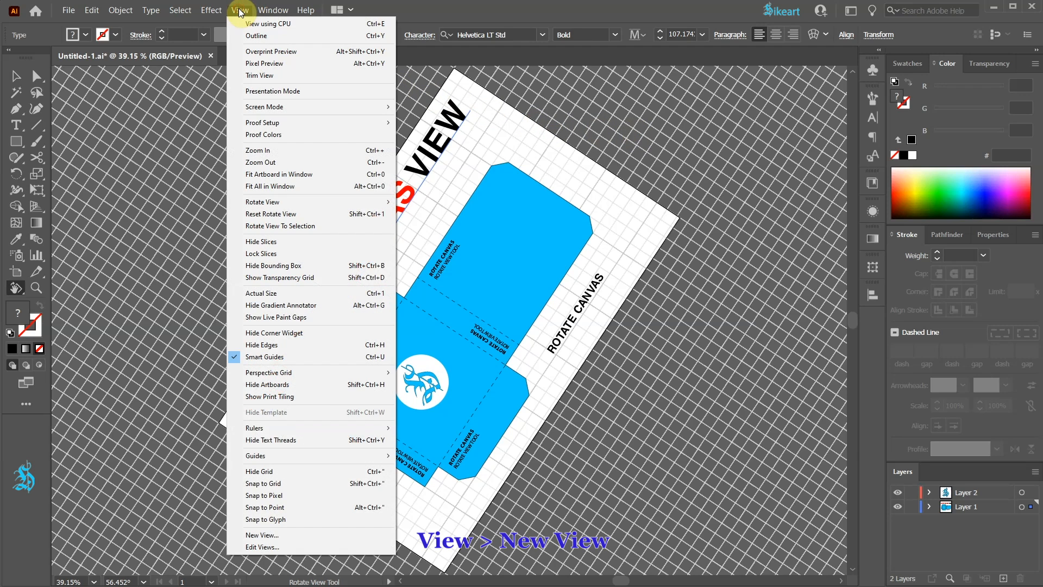
mouse_move(303, 472)
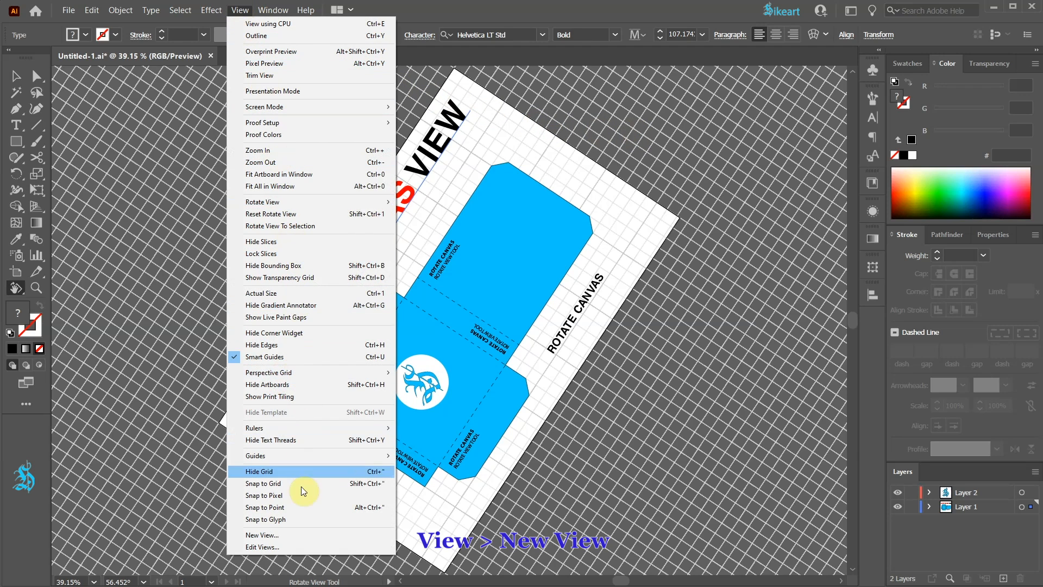
Save the 56-degree tilted view as 'New View 1' and select it in Edit Views
click(262, 535)
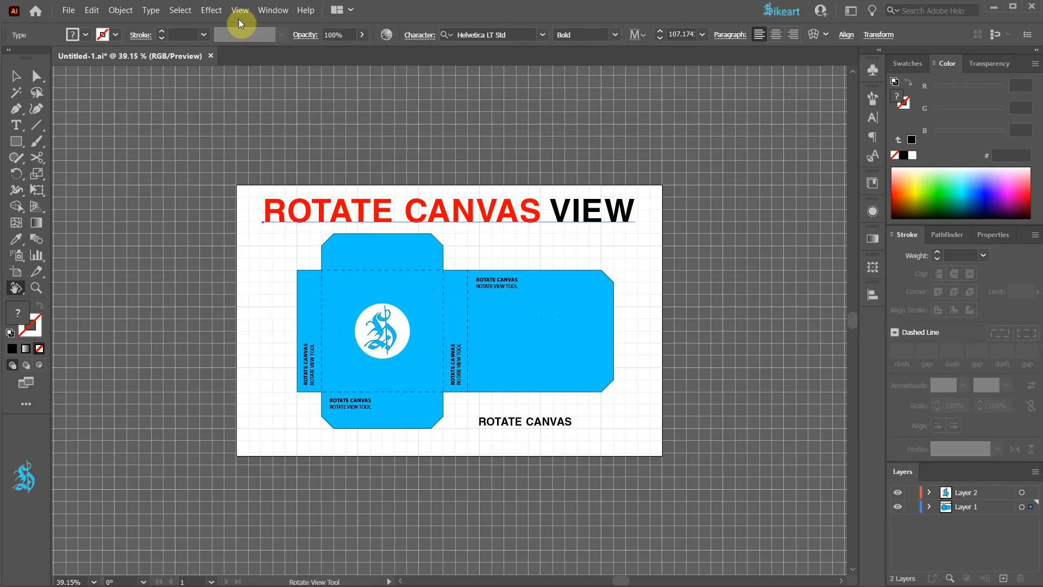
click(239, 10)
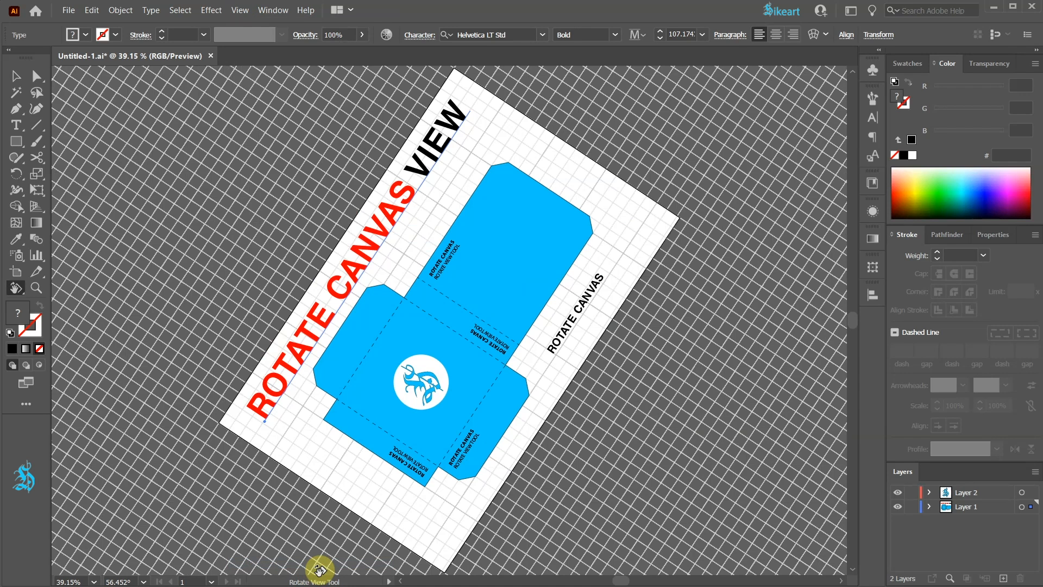
click(240, 10)
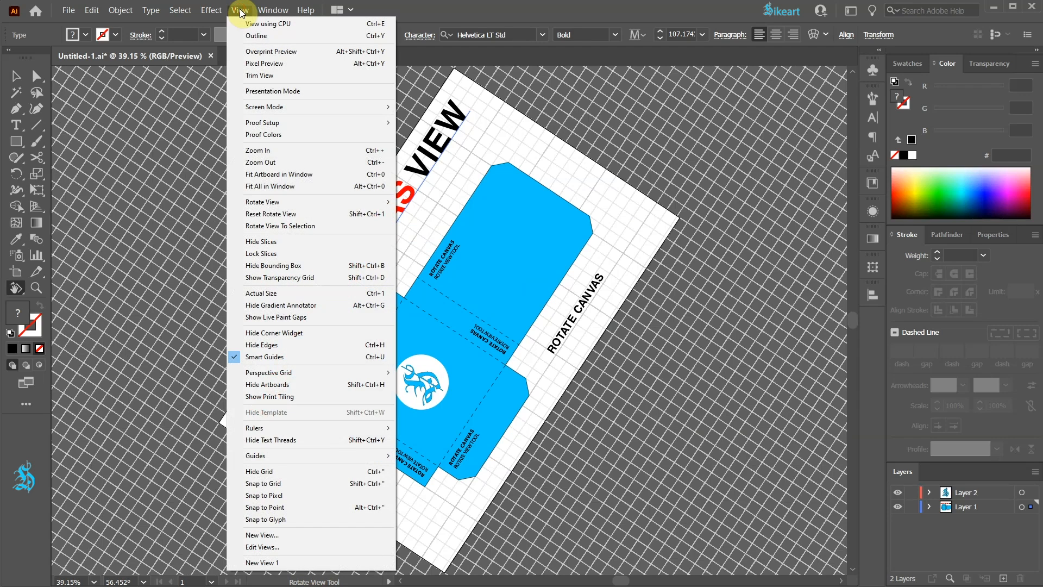
mouse_move(286, 547)
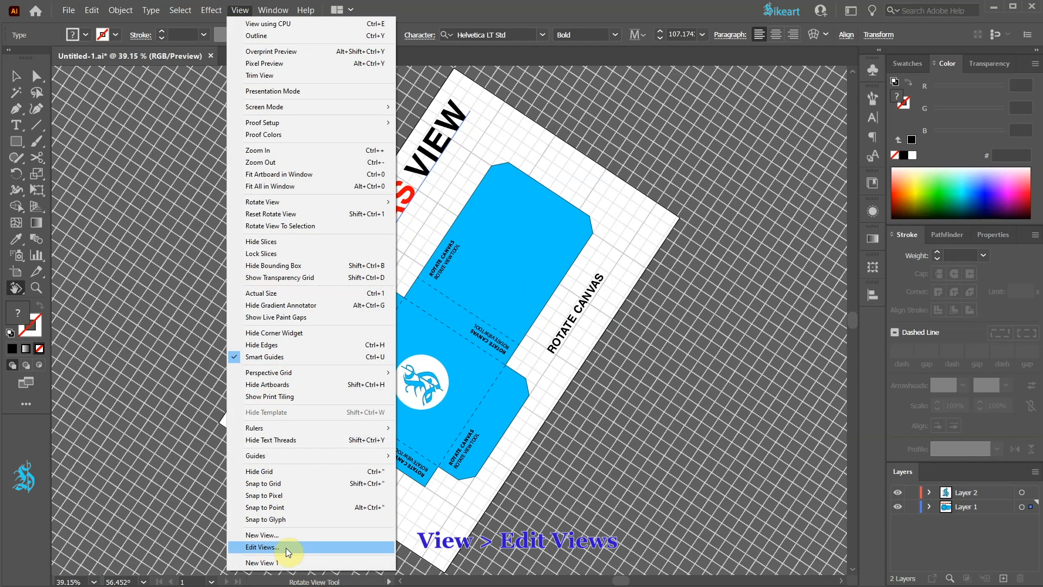
click(261, 548)
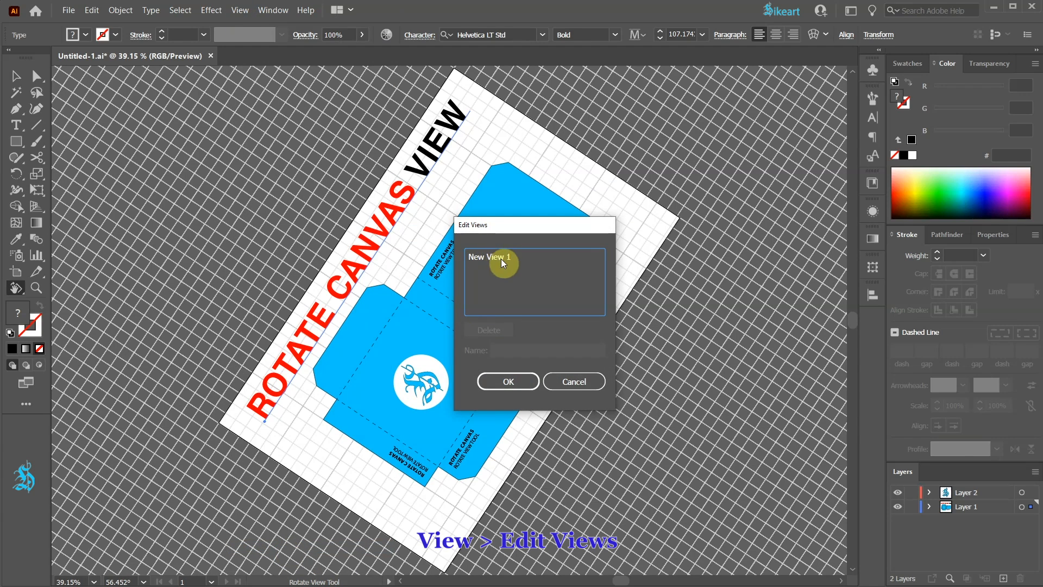
click(506, 256)
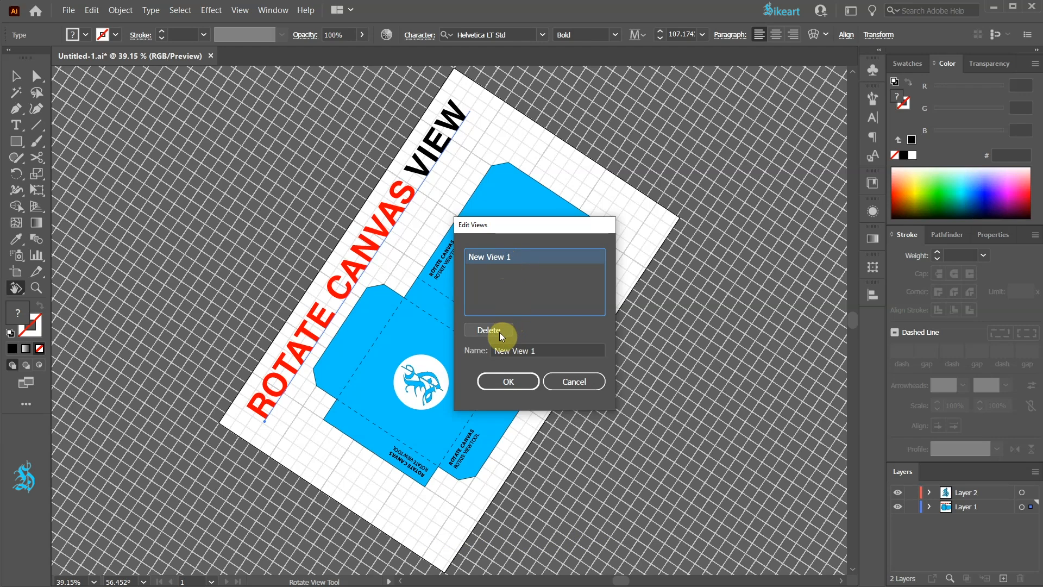